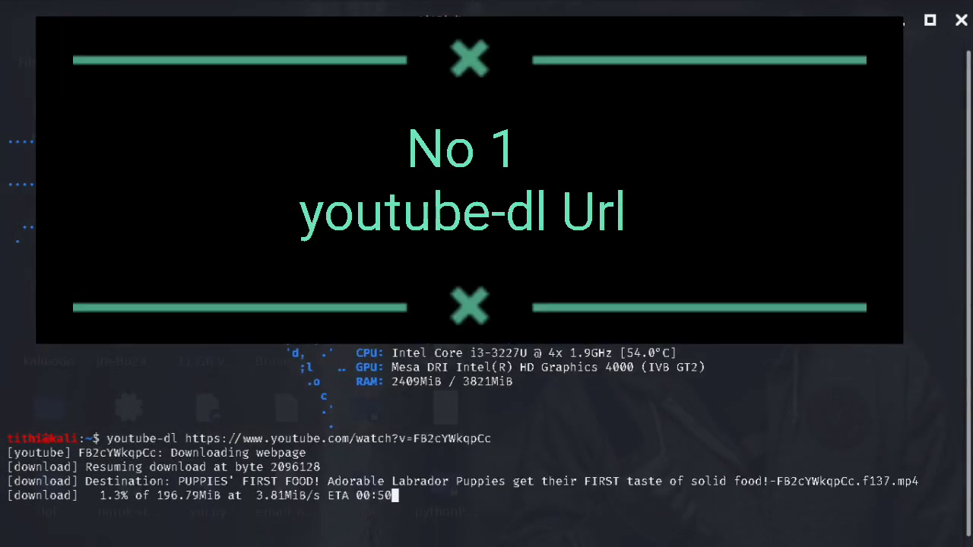
Cancel the youtube-dl puppy video download at about 3%.
key(ctrl+c)
text(curl w)
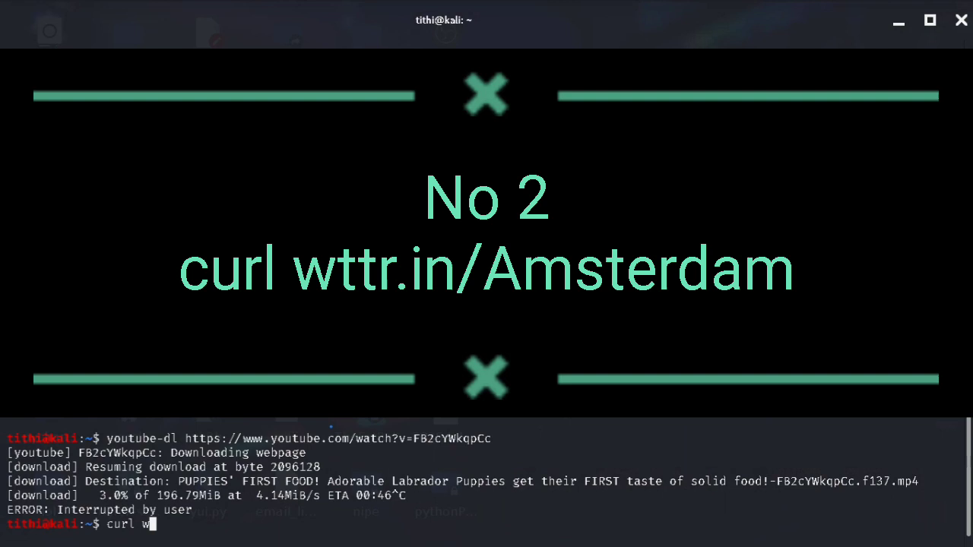
Enter the curl wttr.in/Amsterdam weather request.
text(ttr.in/)
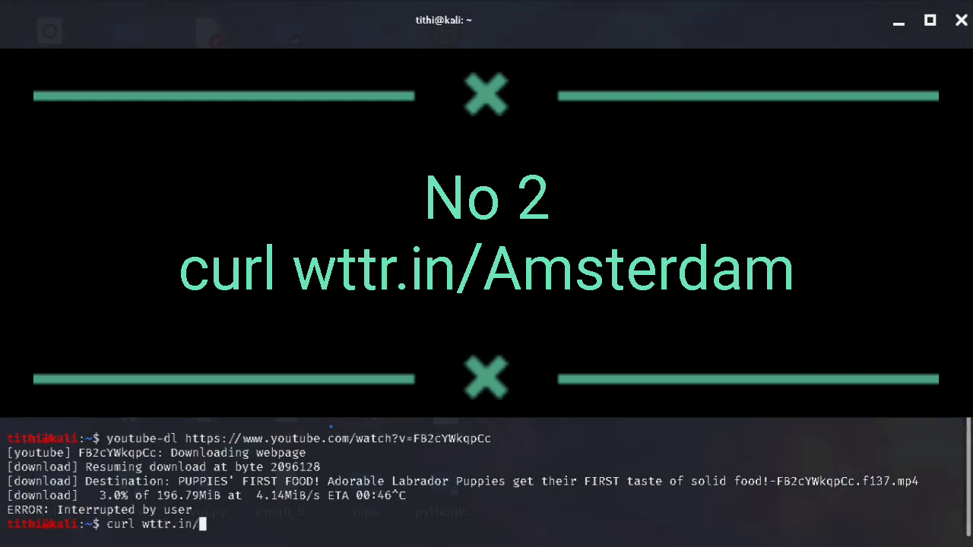
text(Amsterdam)
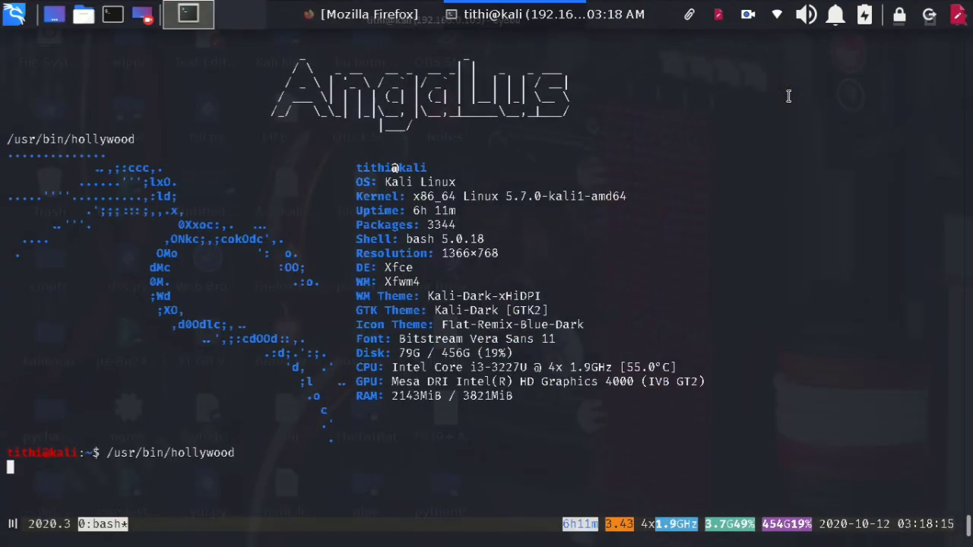
Stop the hollywood hacker animation and type 'sudo pip install honour-news'.
key(ctrl+c)
text(oneko)
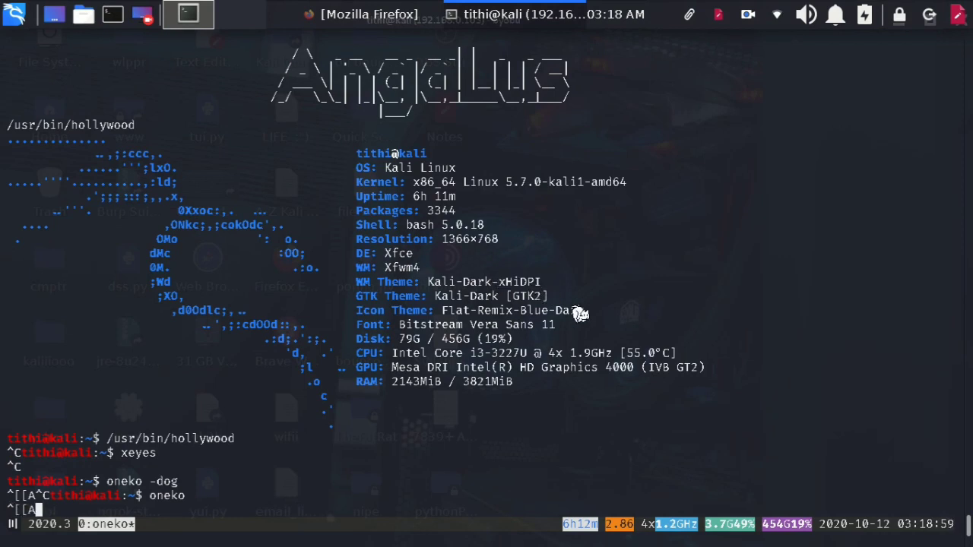
text(sudo pip install honour-news)
text(oneko -tomoyo -bg red)
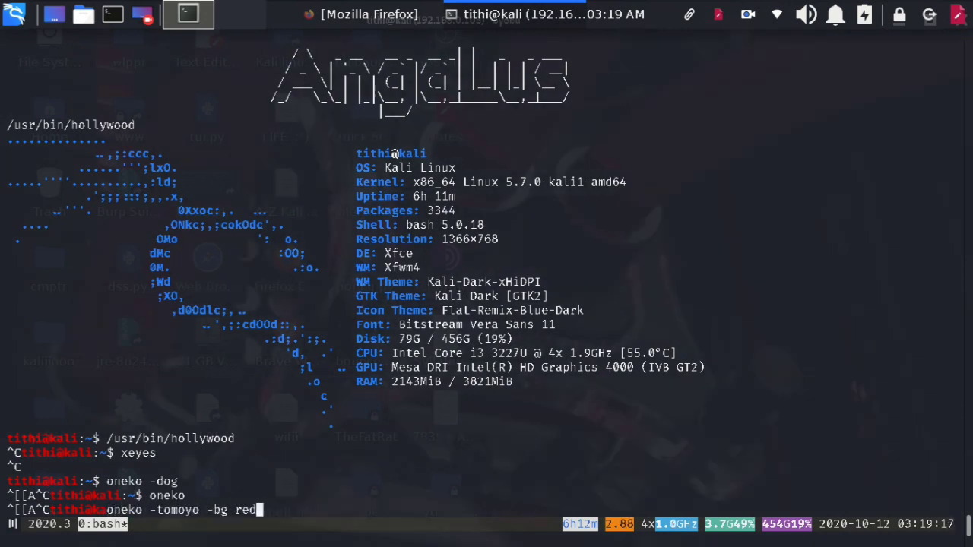
Launch oneko as tomoyo on a red background, then re-enter the tomoyo command.
key(Return)
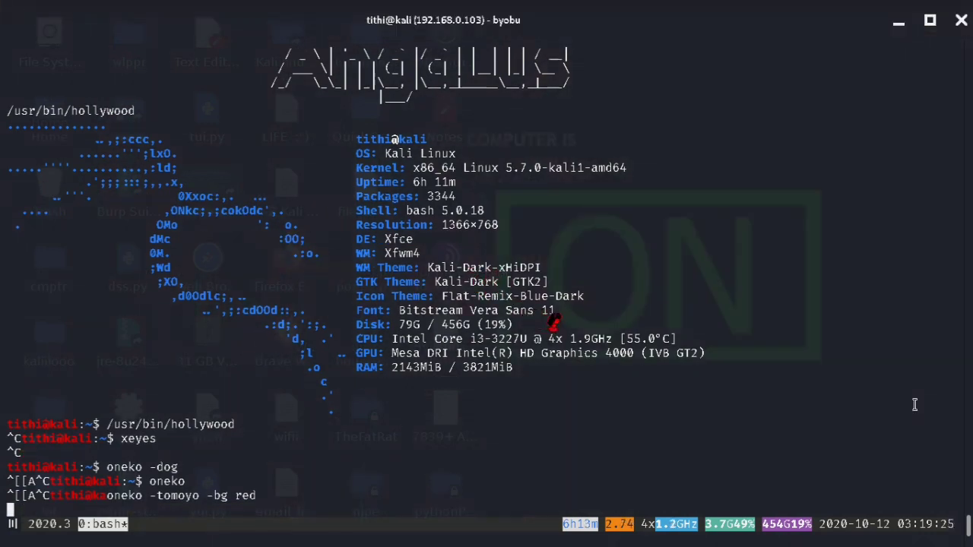
text(oneko man)
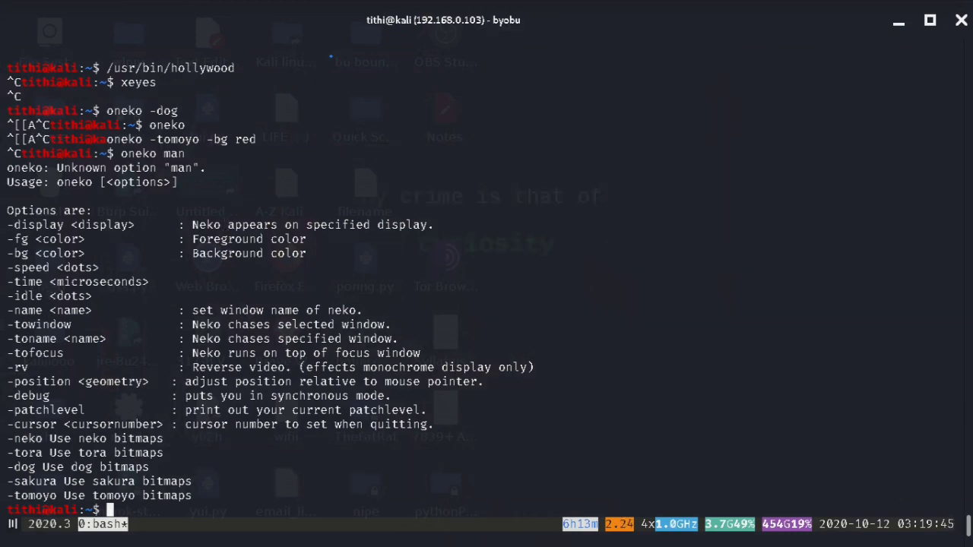
text(oneko -tomoyo -bg red)
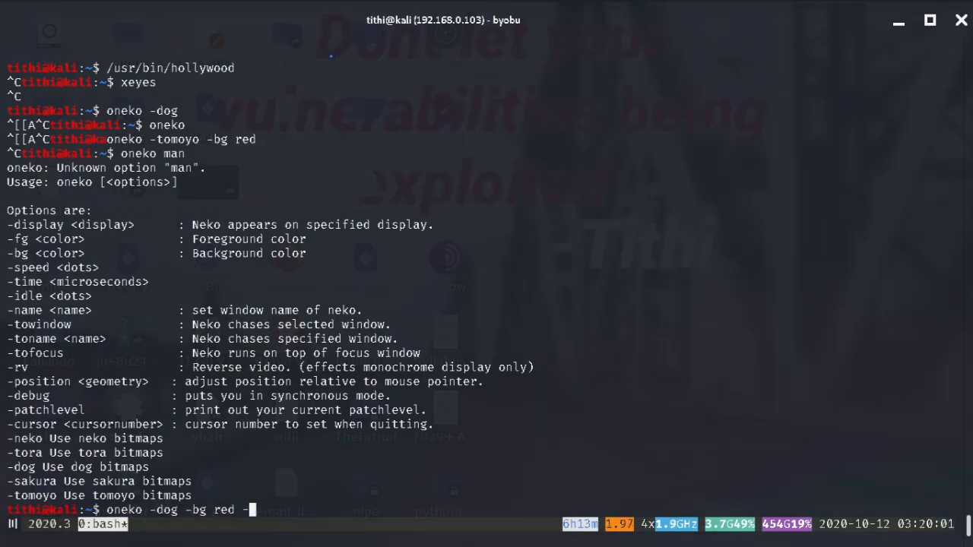
text(g pink)
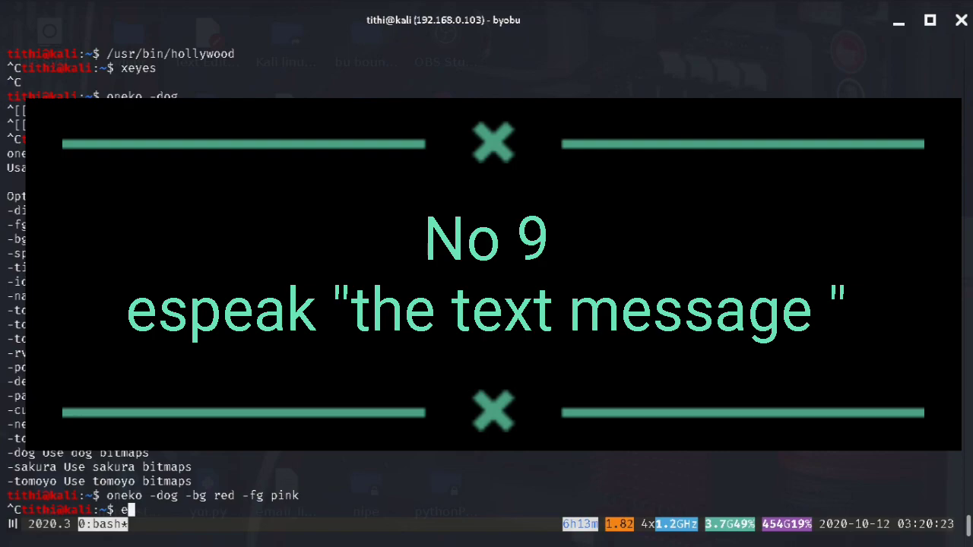
Have espeak say 'hello subscribe tomy channel' across several retyped commands.
text(espeak)
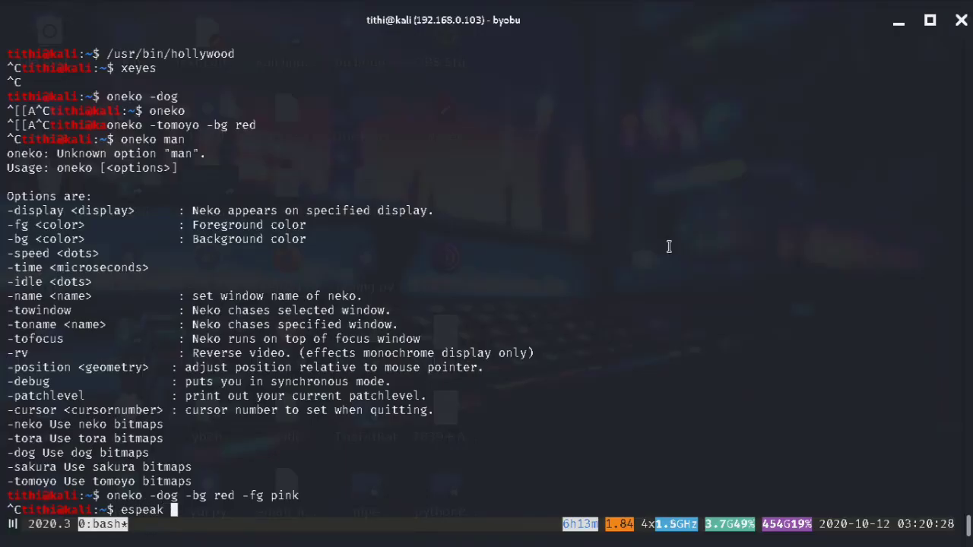
text(hello subscribe tomy)
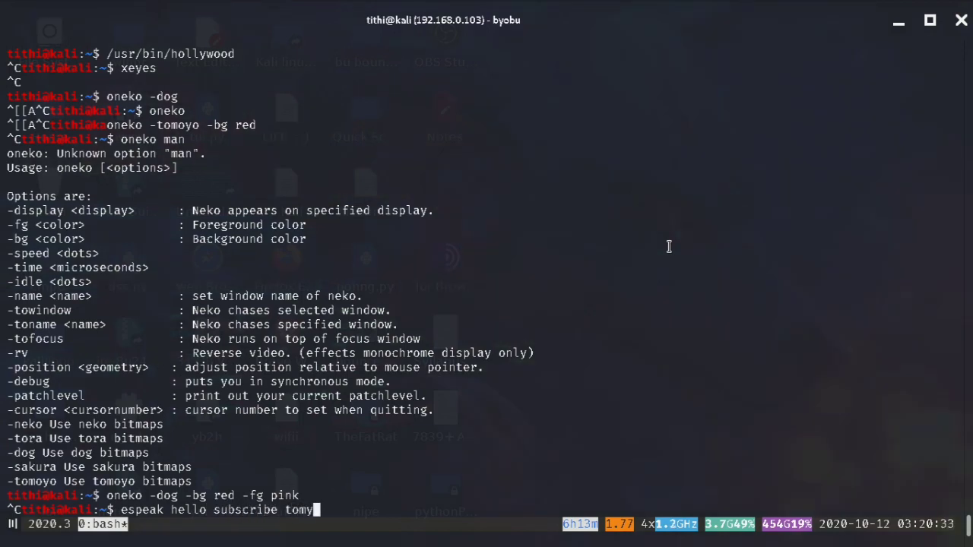
text(channel)
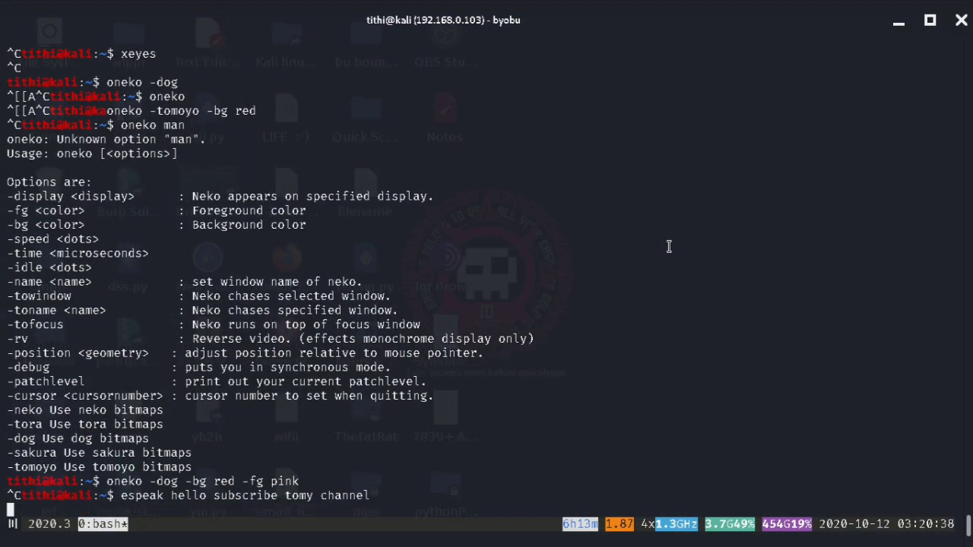
text(espeak hello subscribe tomy channel)
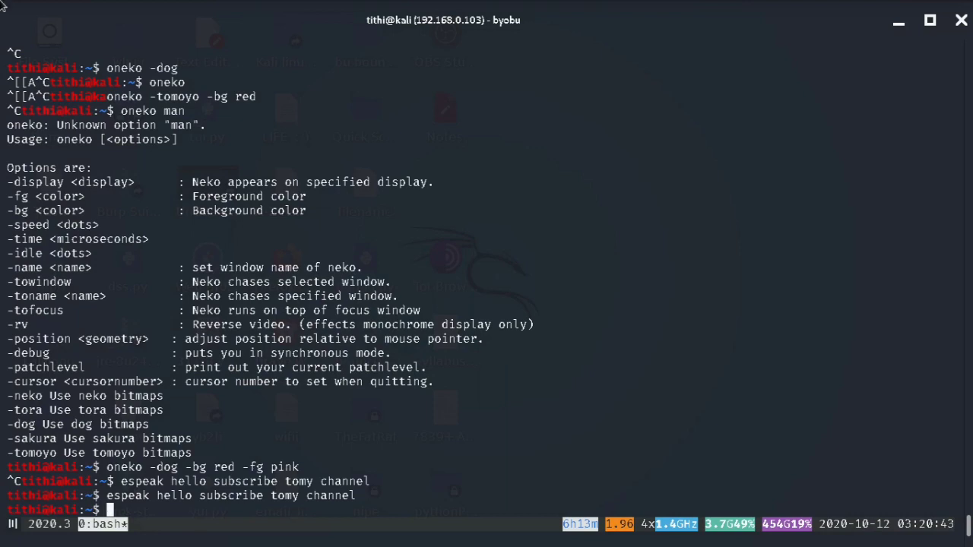
click(749, 15)
text(espeak "hello subscribe s)
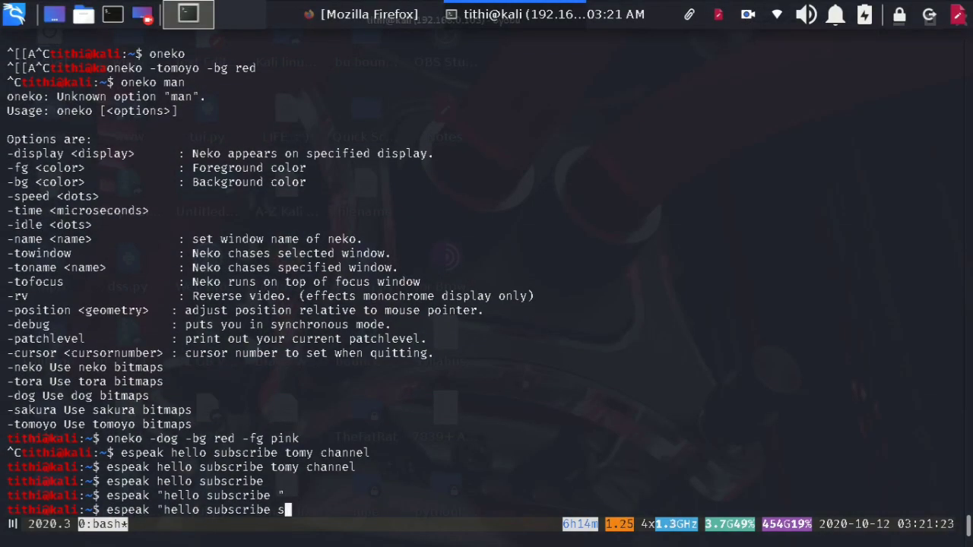
text(tomy)
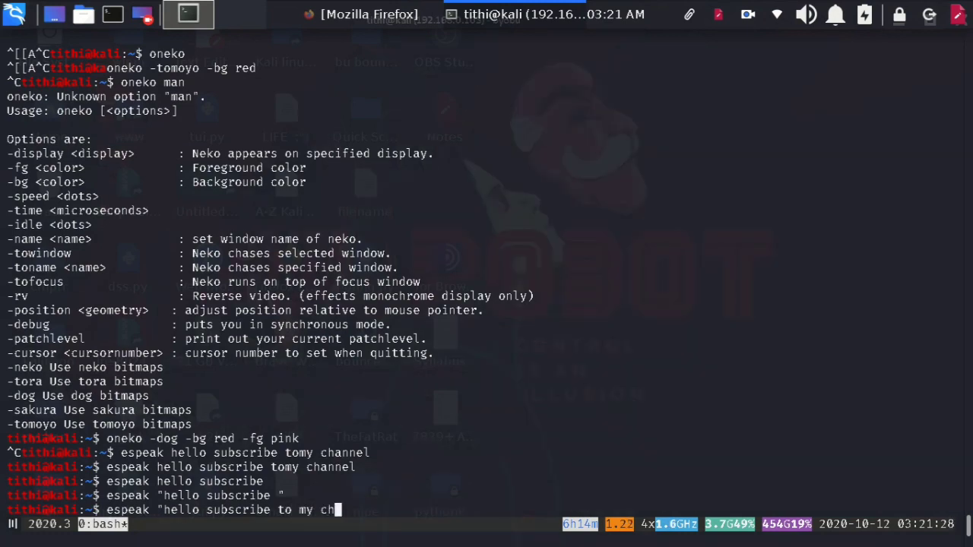
text(annel)
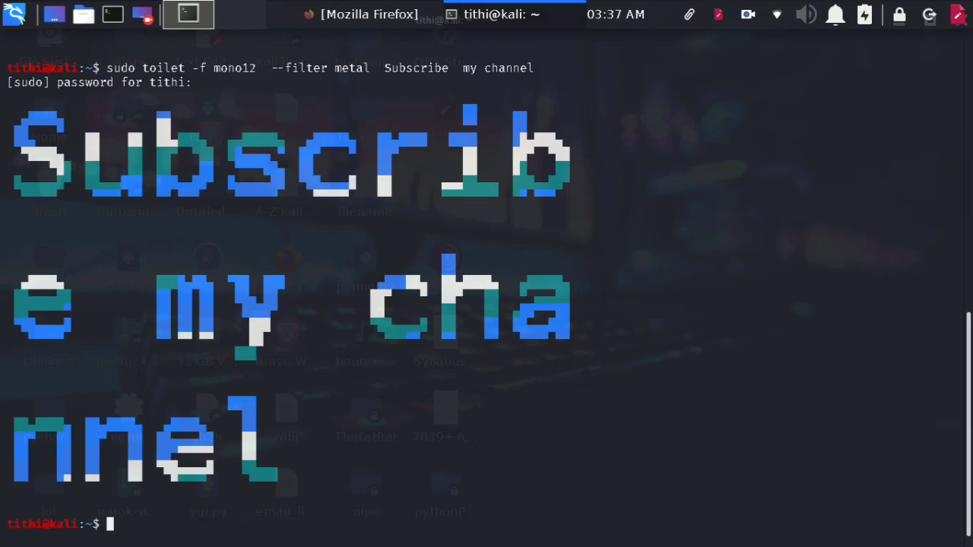
Print 'join my telegram group' with toilet, mono12 font and gay filter.
text(sudo toilet -f mono12  --filter gay  join my telegram group)
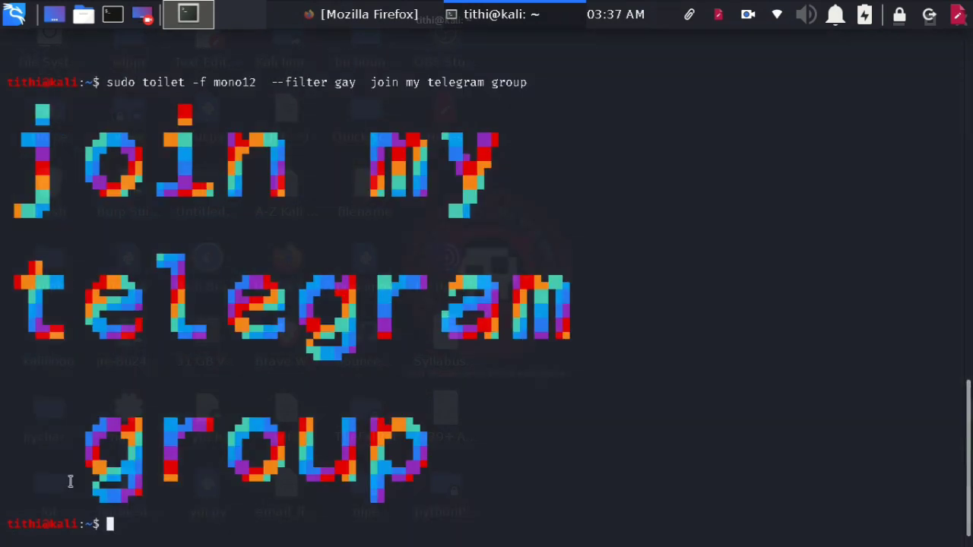
click(747, 14)
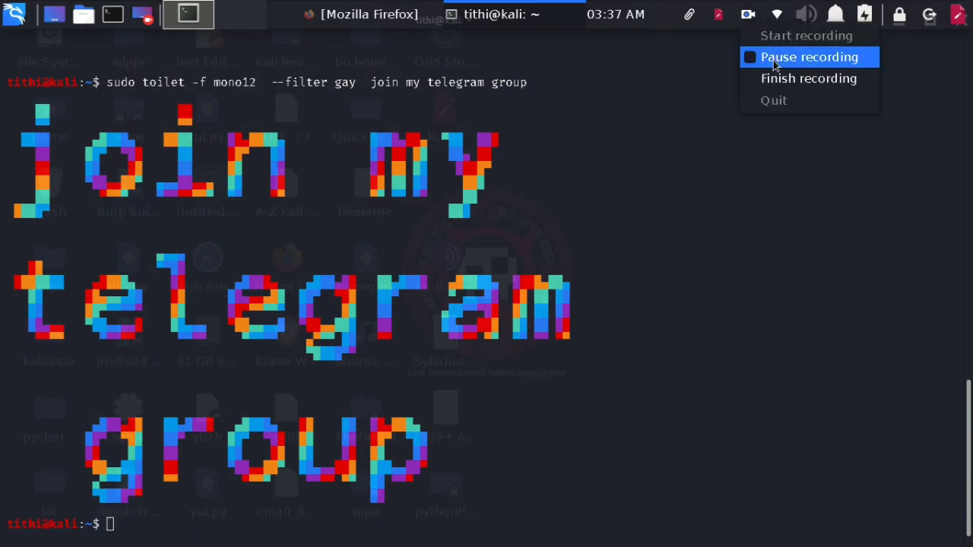